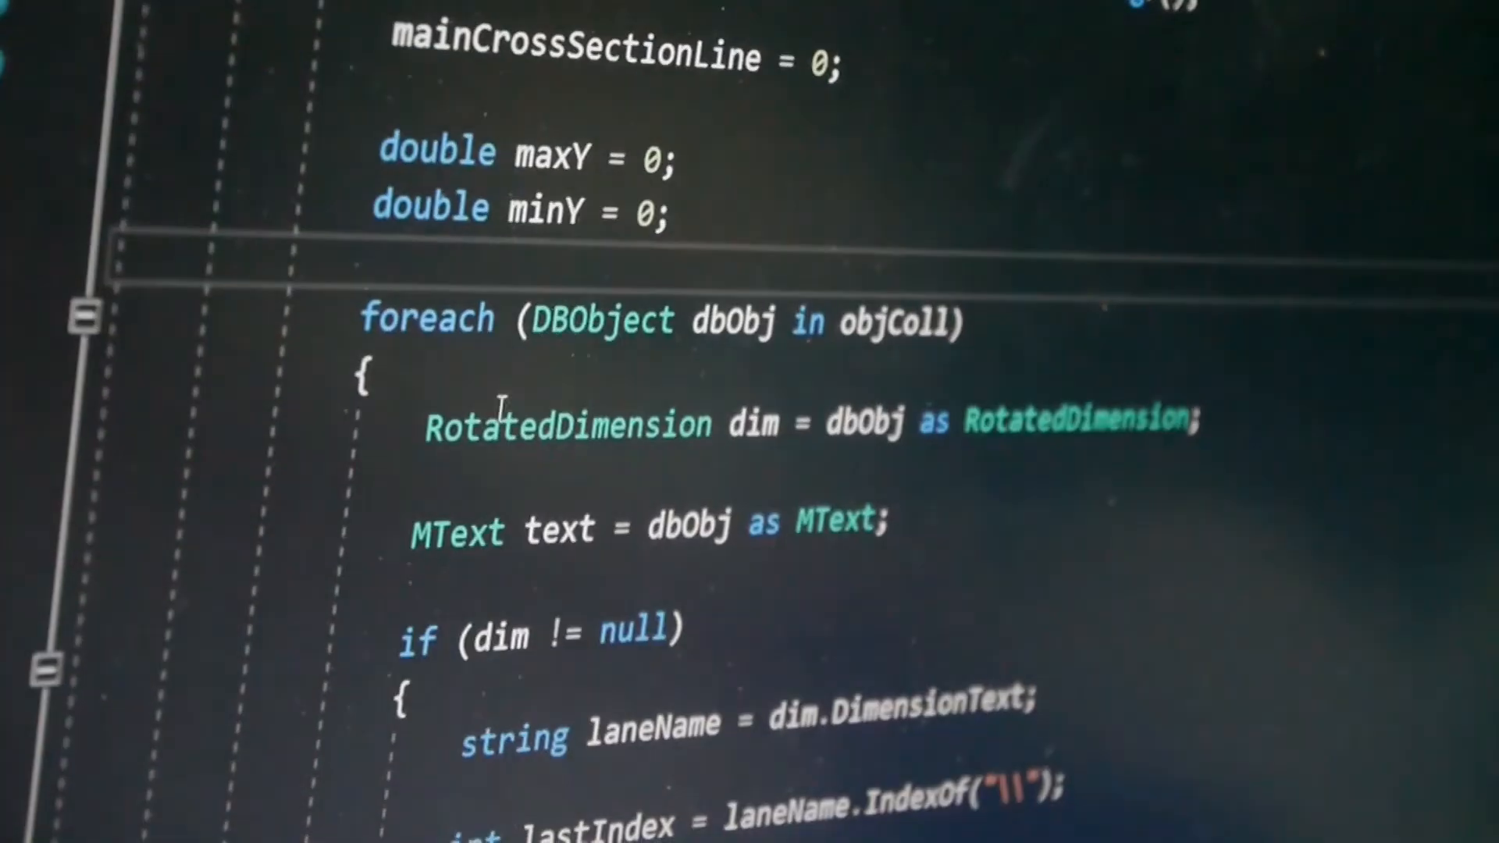
scroll(down, 3)
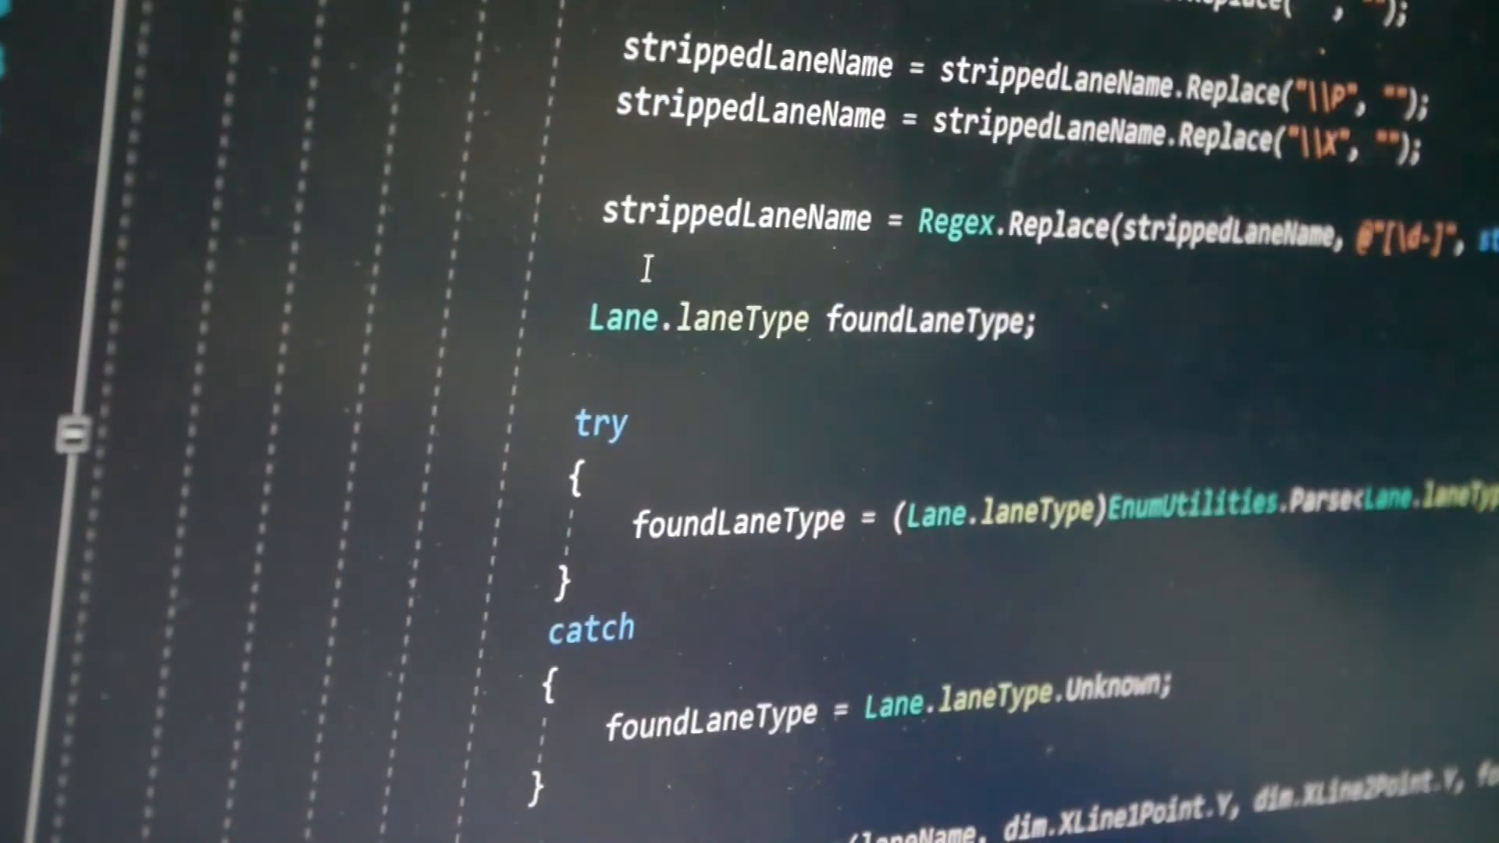
scroll(down, 3)
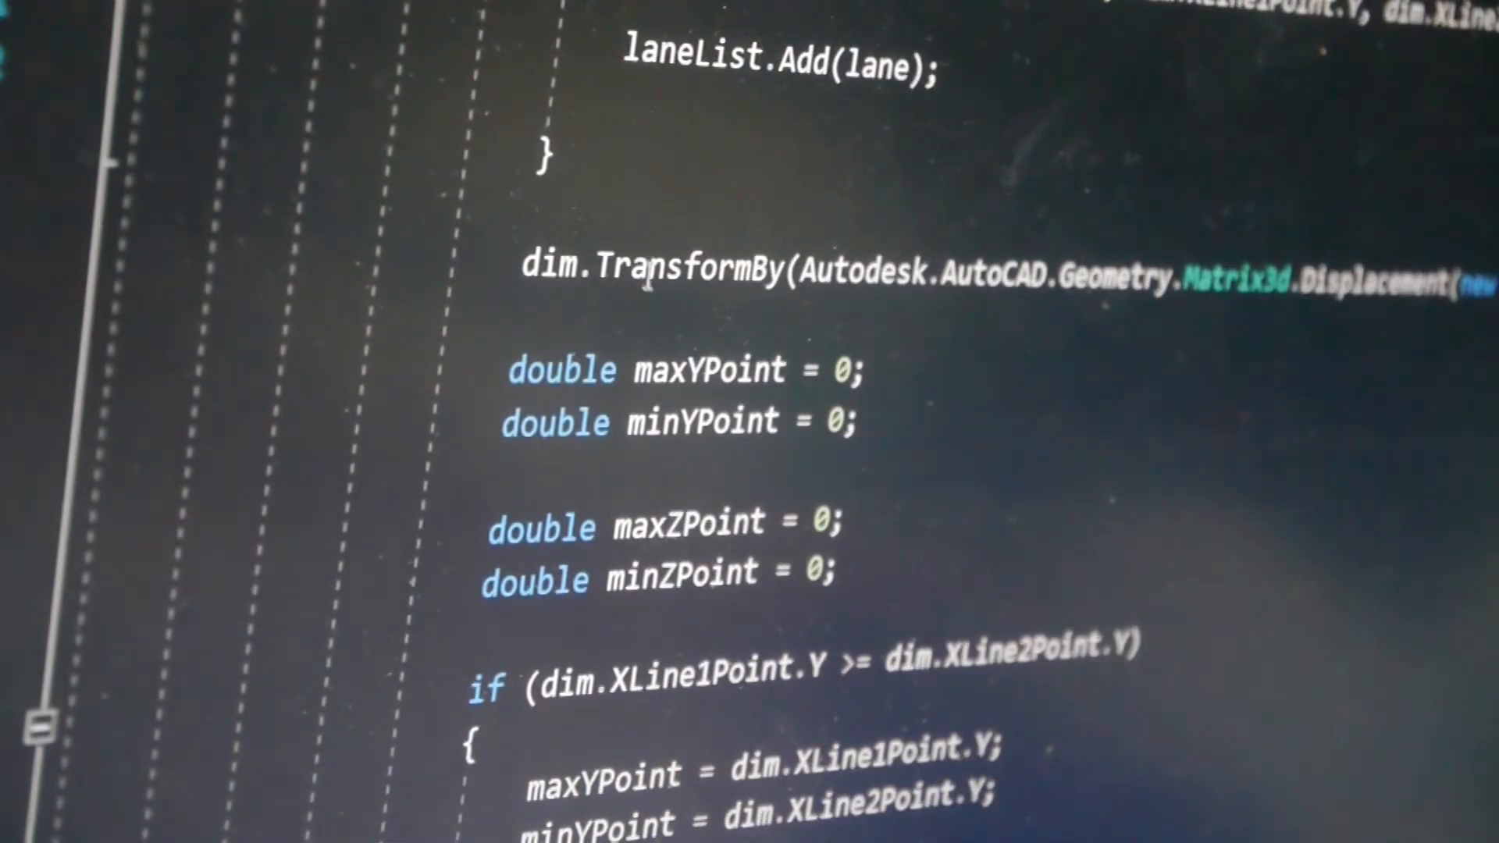